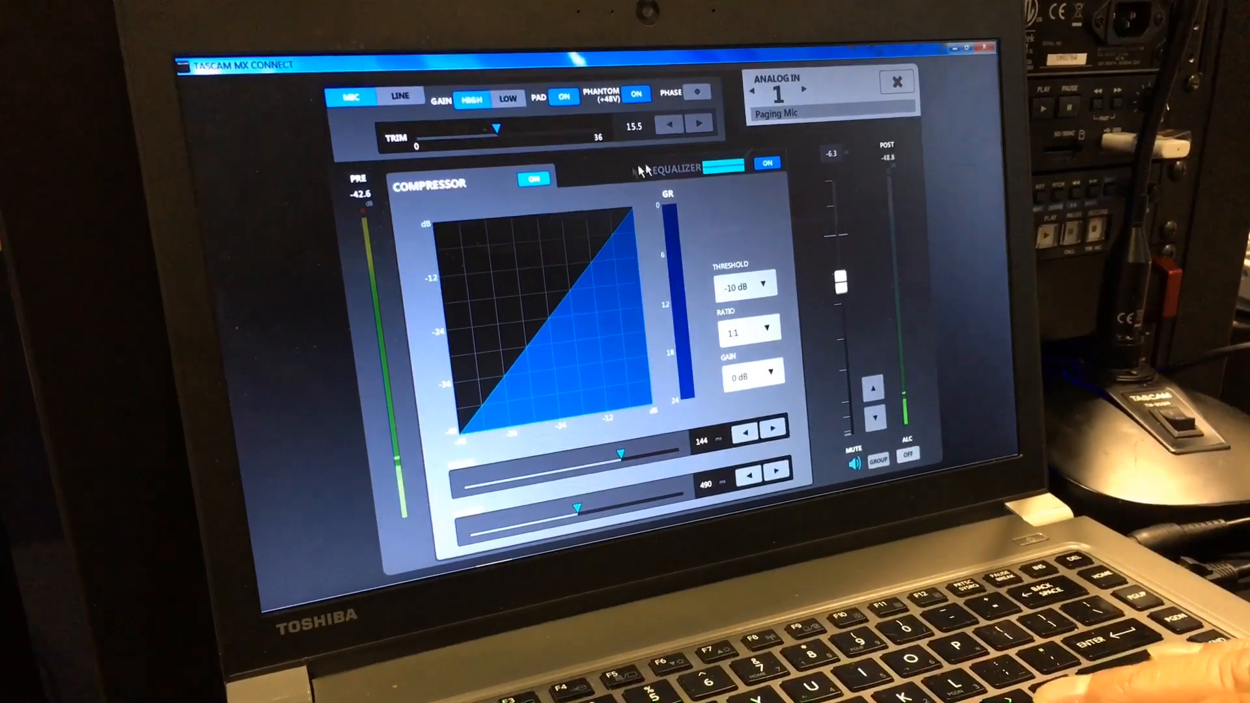
Switch the channel detail window to Analog In 2 (CD400), view its Equalizer, then close it.
click(669, 168)
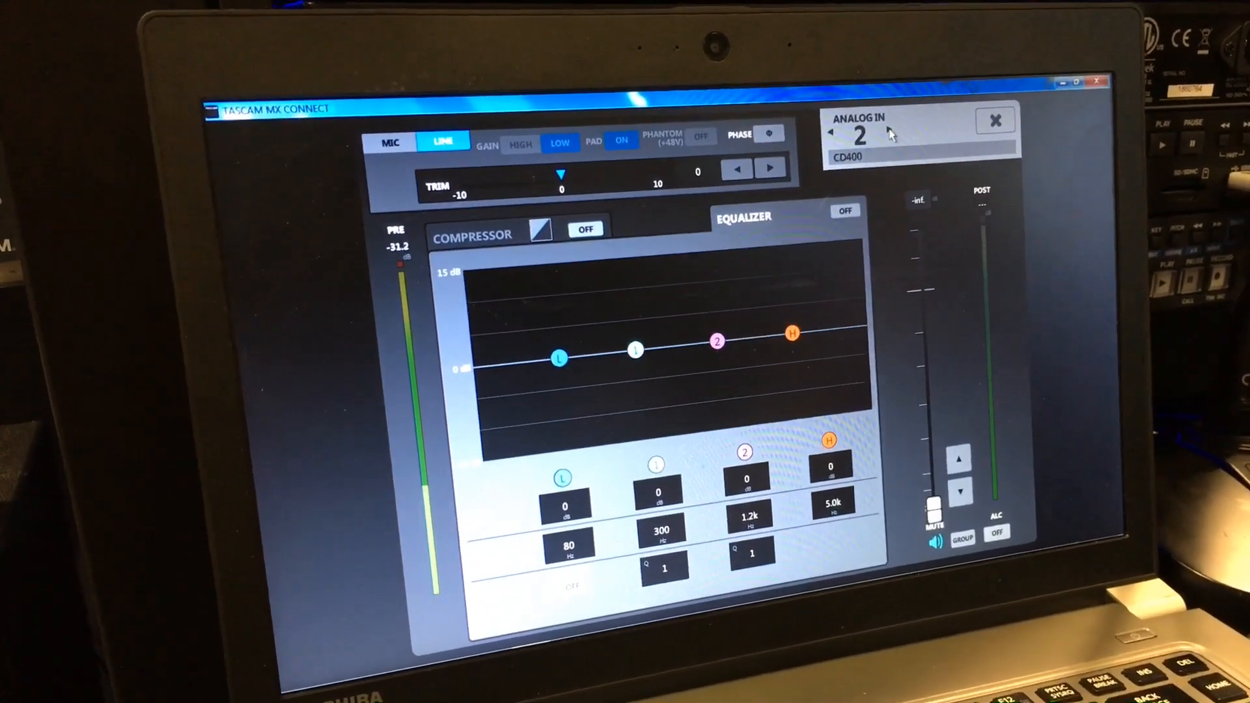
click(885, 133)
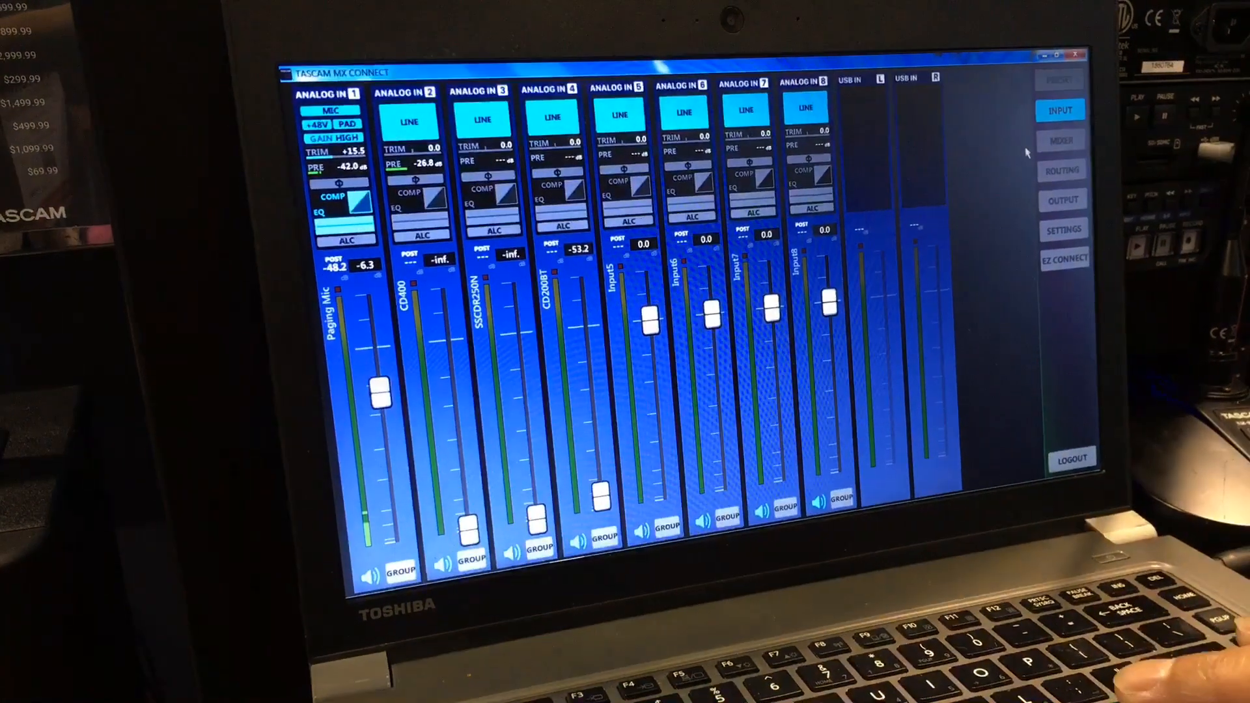
Tour the Mixer, Routing matrix and Output pages, then bring up Output8's EQ and limiter detail.
click(1062, 140)
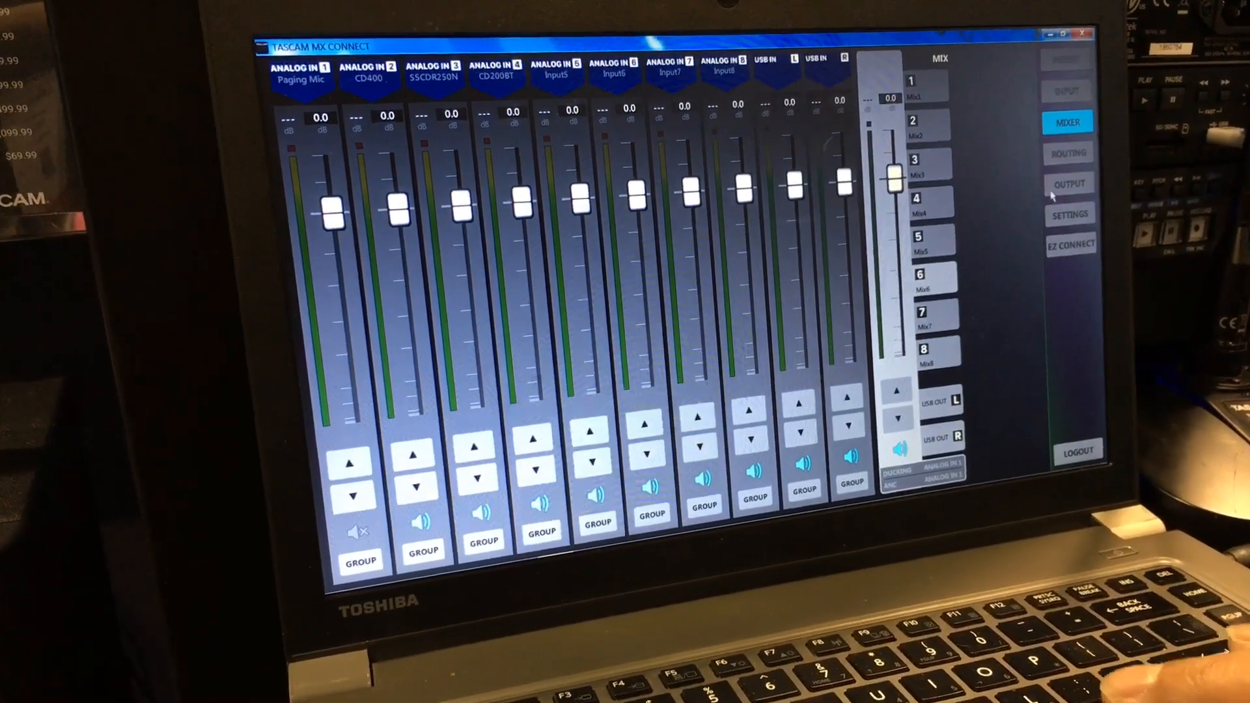
click(1041, 160)
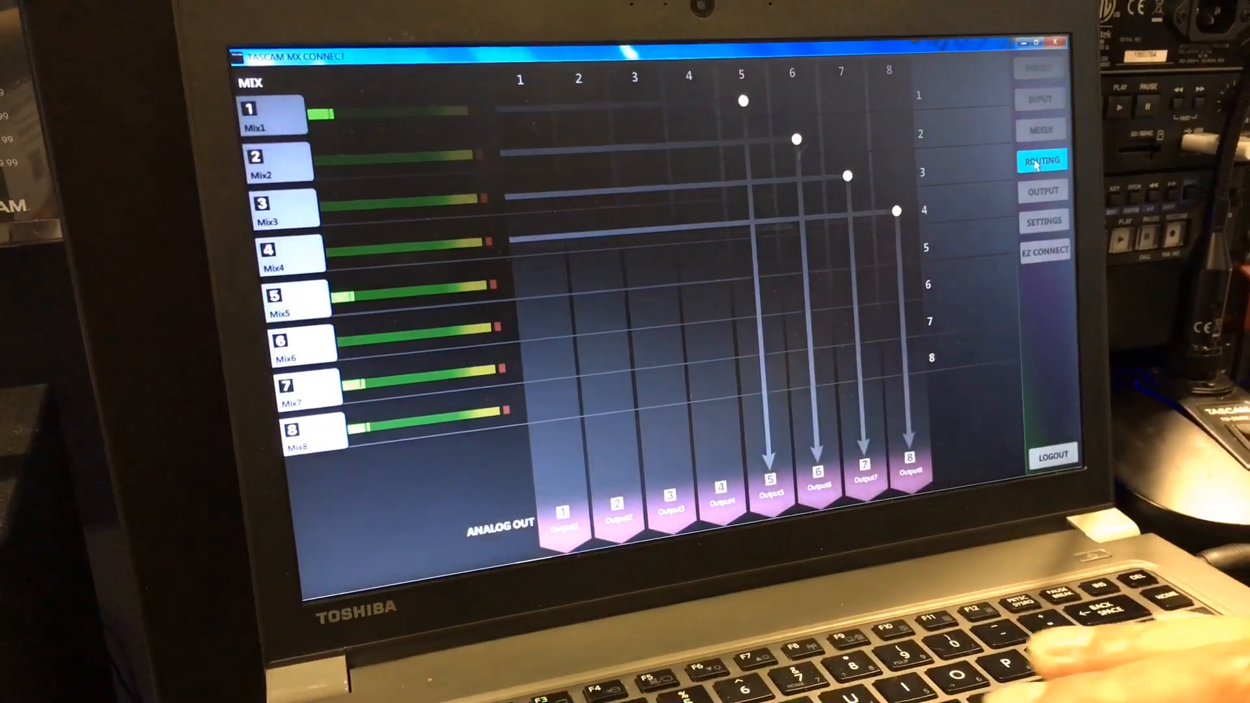
click(1043, 192)
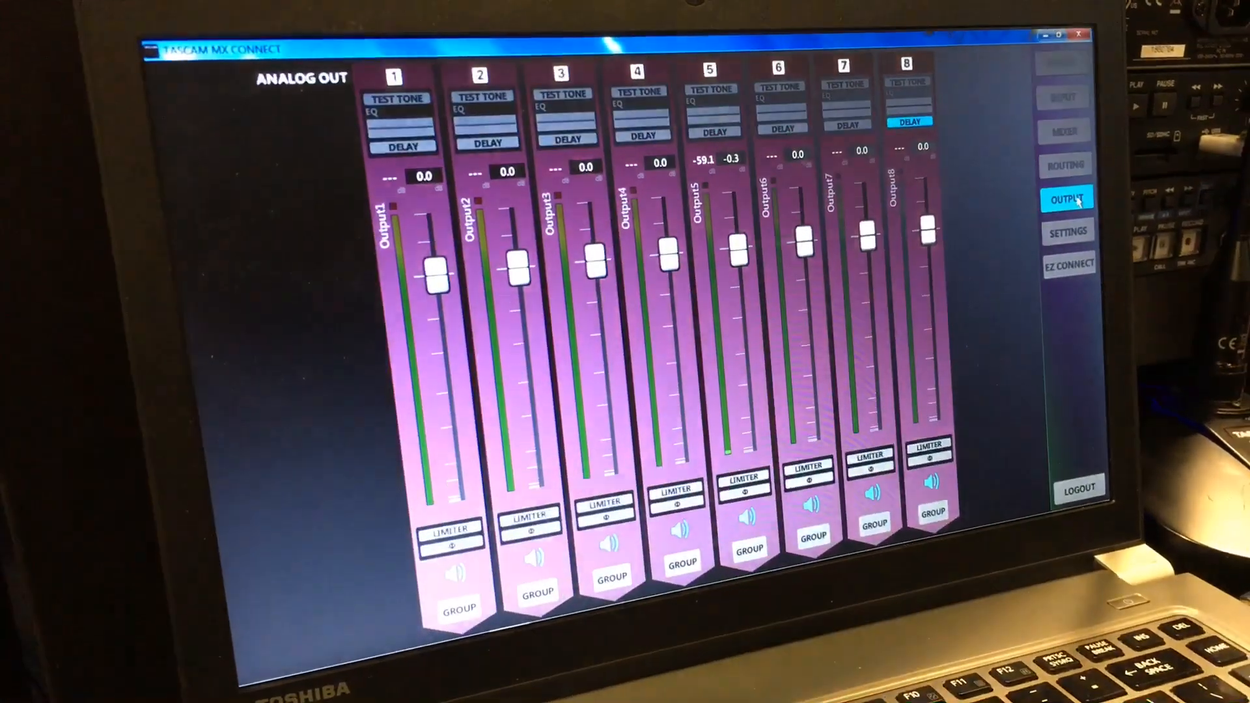
click(905, 105)
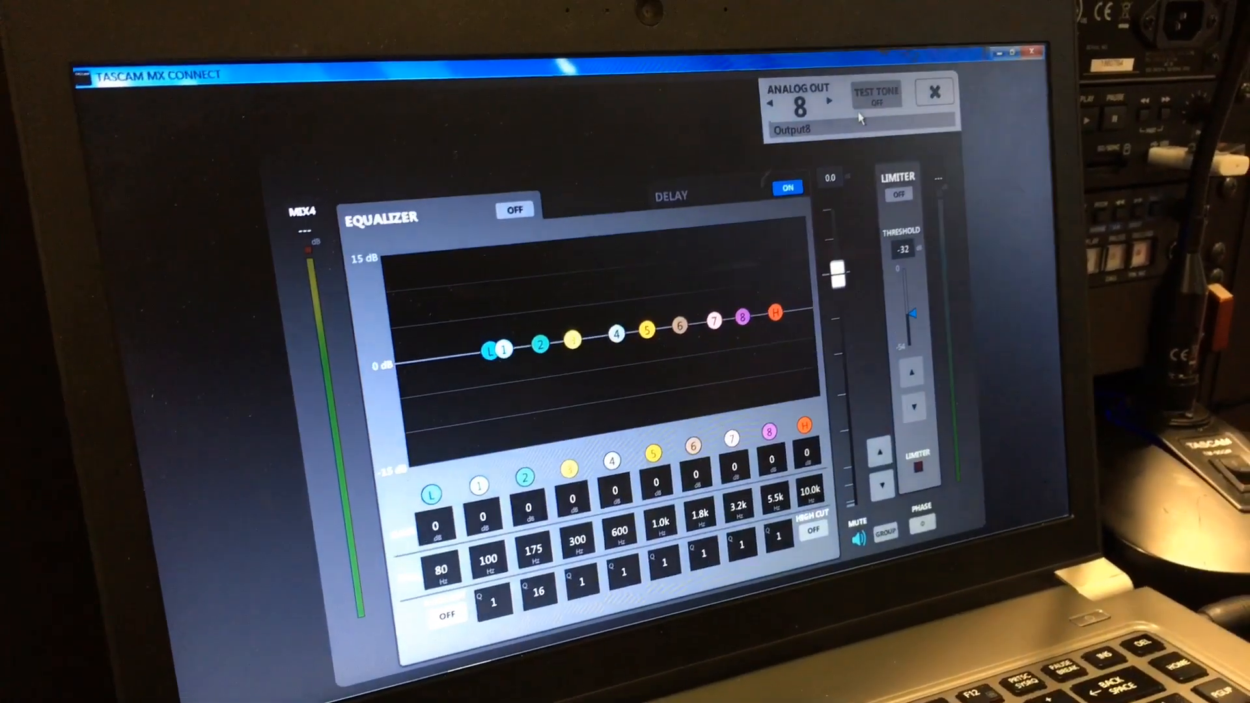